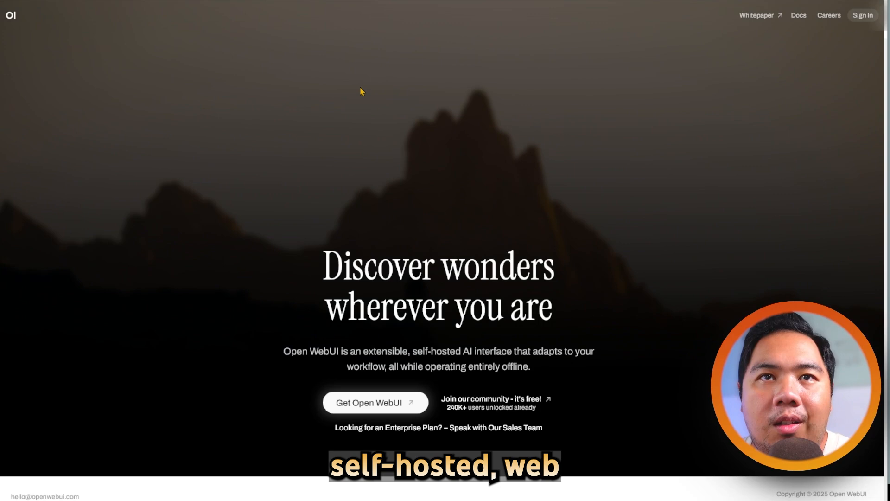
{"action": "mouse_move", "coordinate": [231, 171]}
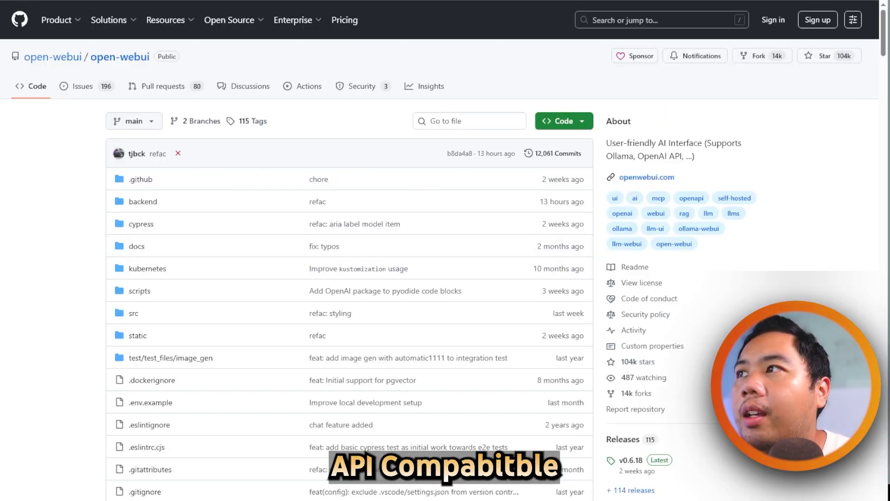
{"action": "scroll", "scroll_direction": "down", "scroll_amount": 3}
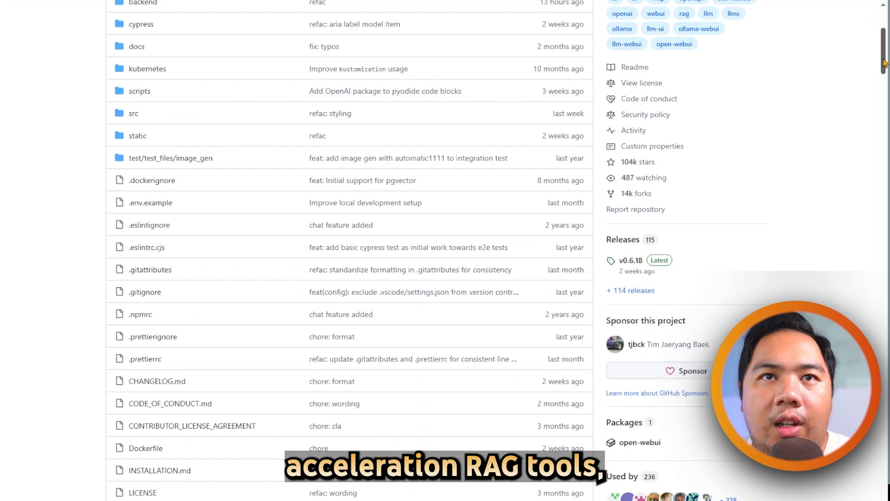
{"action": "scroll", "scroll_direction": "down", "scroll_amount": 3}
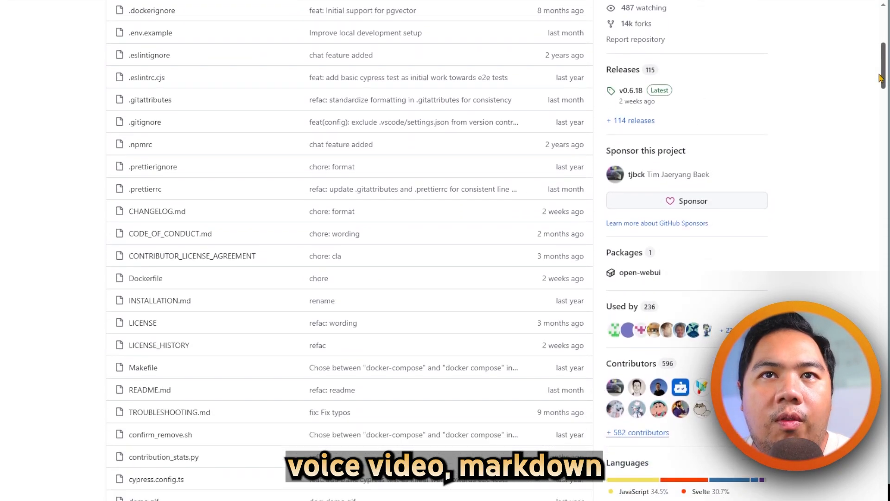
{"action": "scroll", "scroll_direction": "down", "scroll_amount": 3}
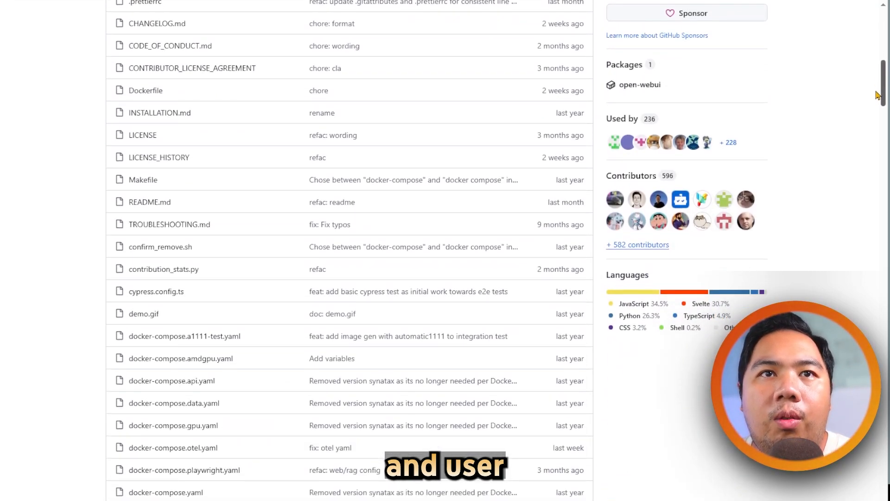
{"action": "scroll", "scroll_direction": "down", "scroll_amount": 3}
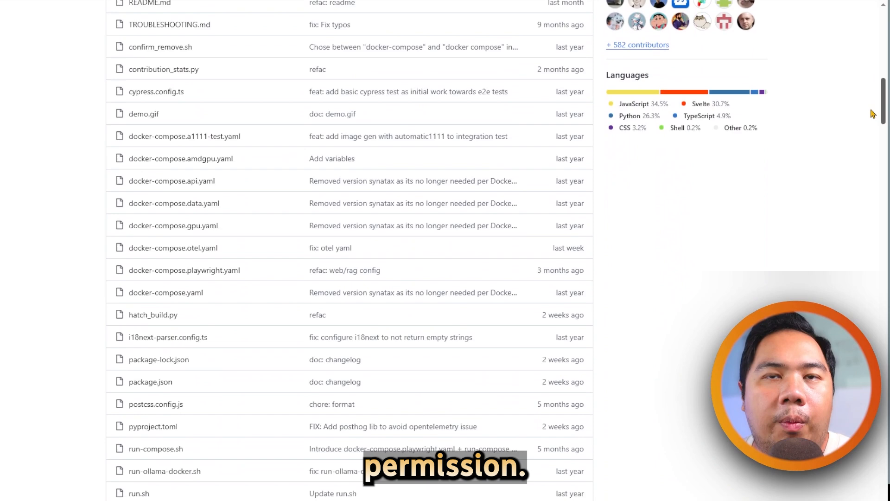
{"action": "scroll", "scroll_direction": "down", "scroll_amount": 3}
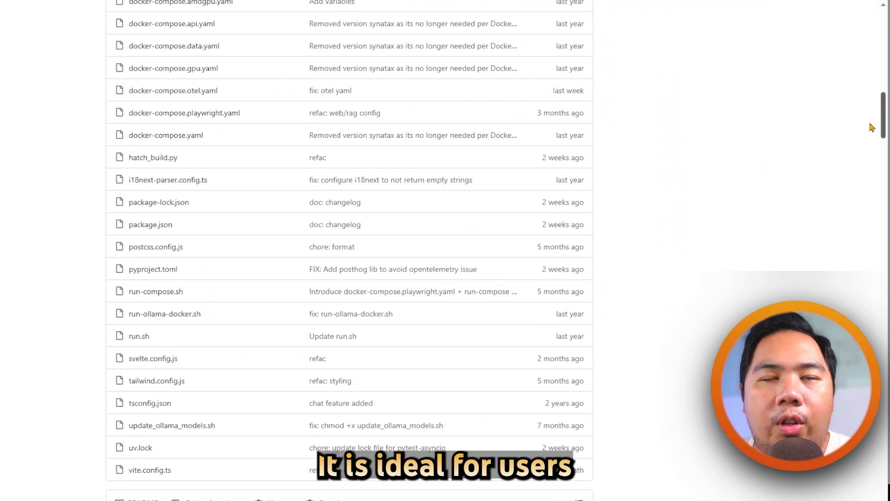
{"action": "scroll", "scroll_direction": "down", "scroll_amount": 3}
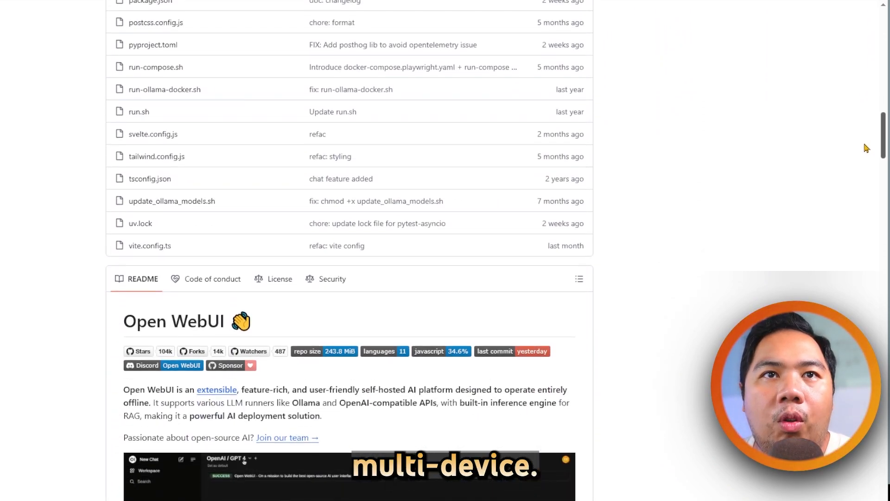
{"action": "scroll", "scroll_direction": "down", "scroll_amount": 3}
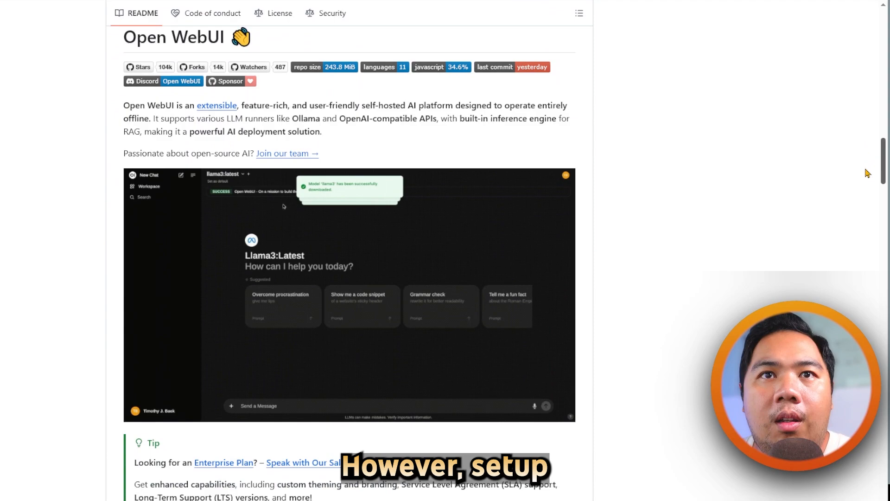
{"action": "scroll", "scroll_direction": "down", "scroll_amount": 3}
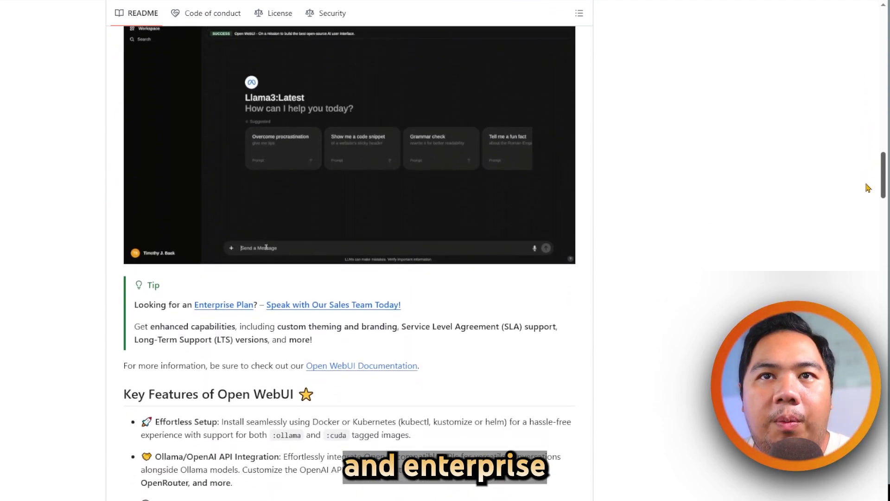
{"action": "scroll", "scroll_direction": "down", "scroll_amount": 3}
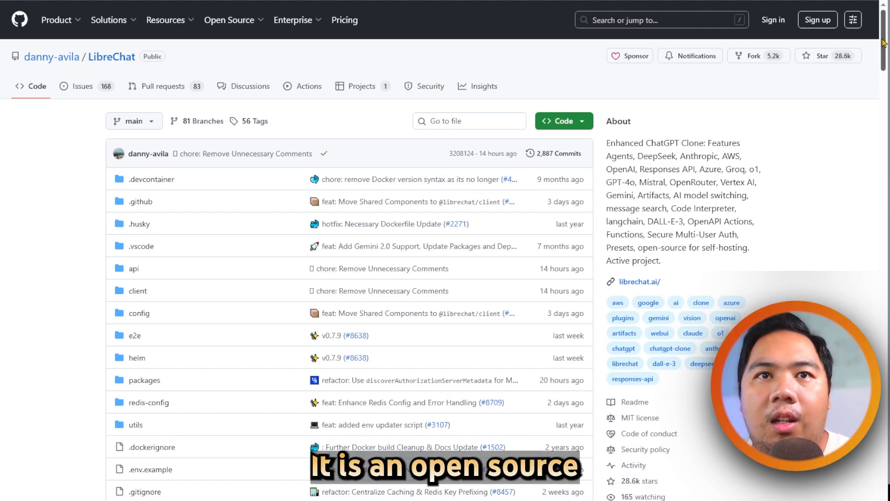
{"action": "scroll", "scroll_direction": "down", "scroll_amount": 3}
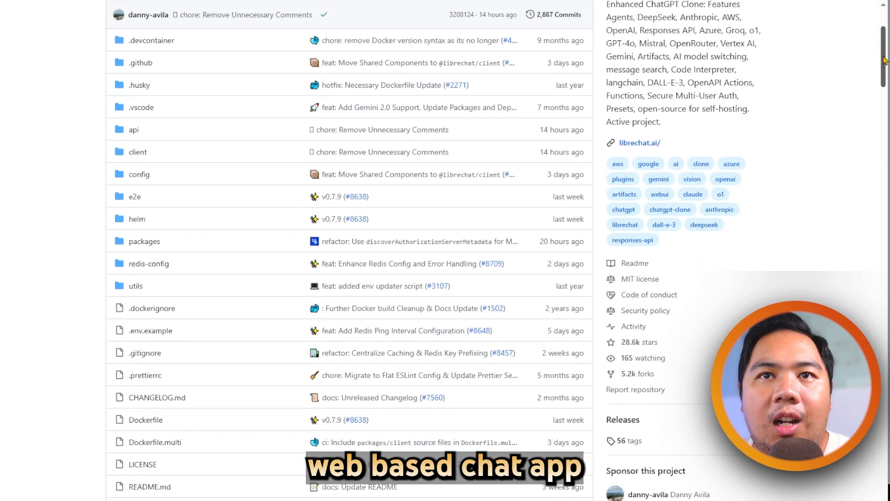
{"action": "scroll", "scroll_direction": "down", "scroll_amount": 3}
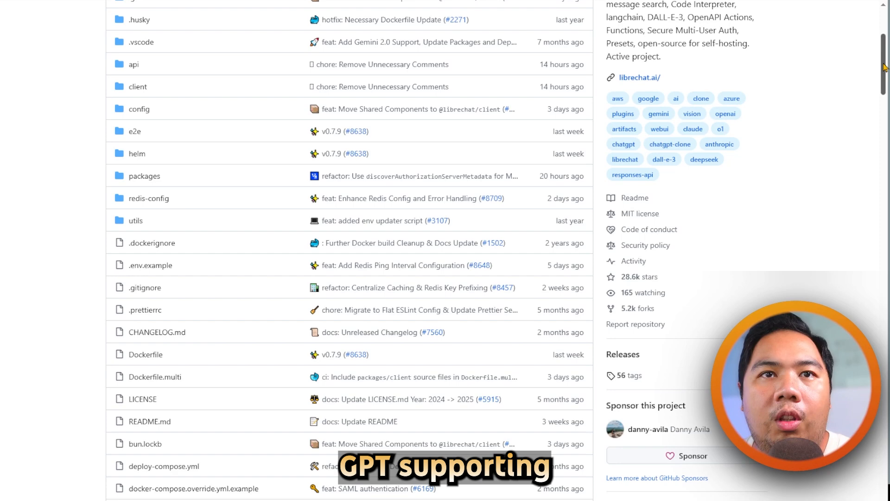
{"action": "scroll", "scroll_direction": "down", "scroll_amount": 3}
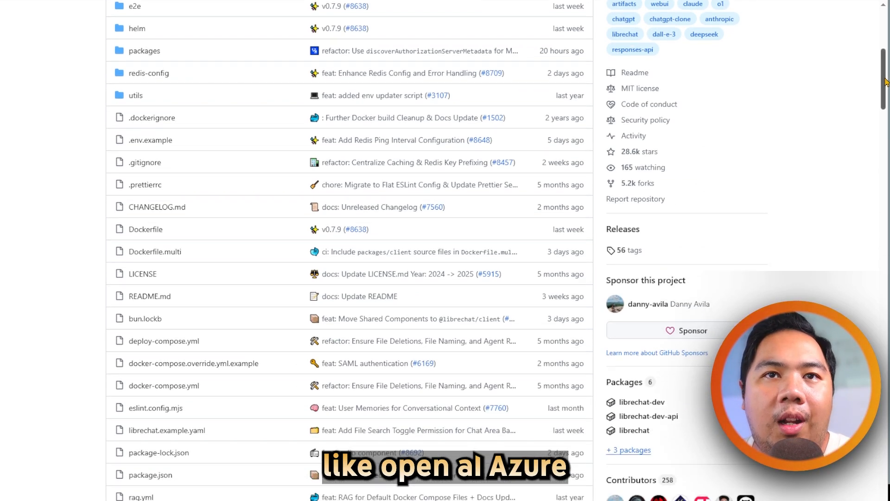
{"action": "scroll", "scroll_direction": "down", "scroll_amount": 3}
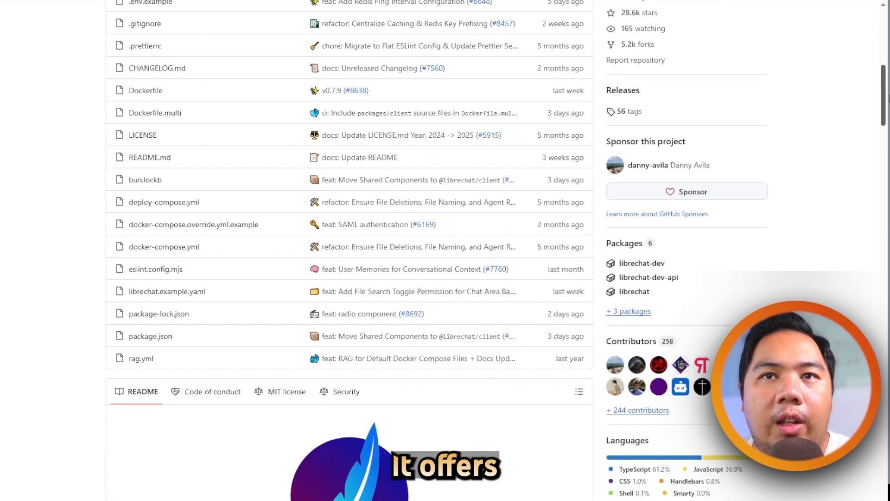
{"action": "scroll", "scroll_direction": "down", "scroll_amount": 3}
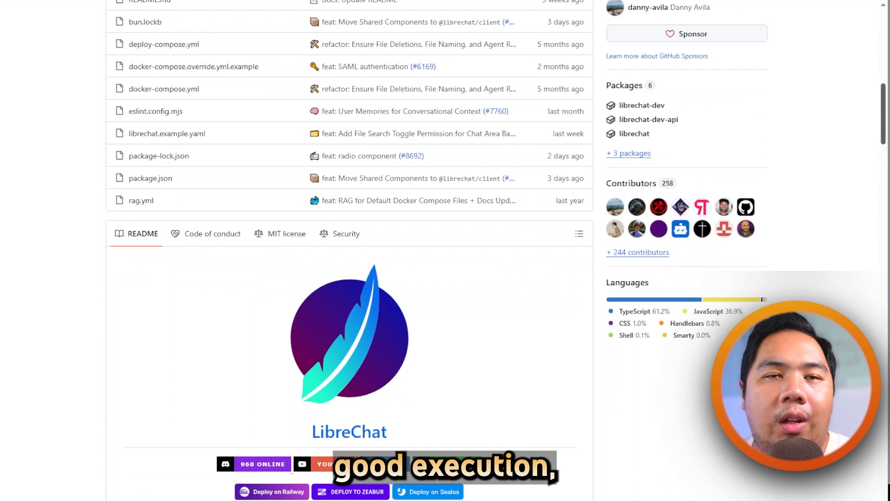
{"action": "scroll", "scroll_direction": "down", "scroll_amount": 3}
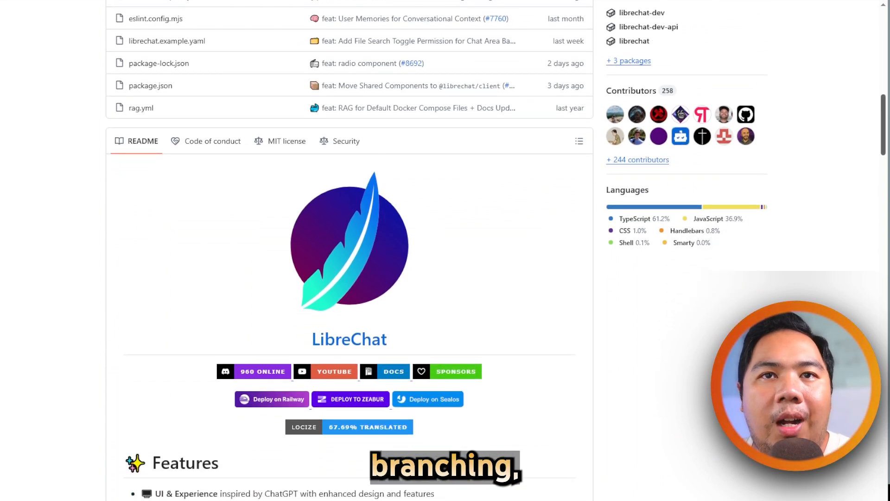
{"action": "scroll", "scroll_direction": "down", "scroll_amount": 3}
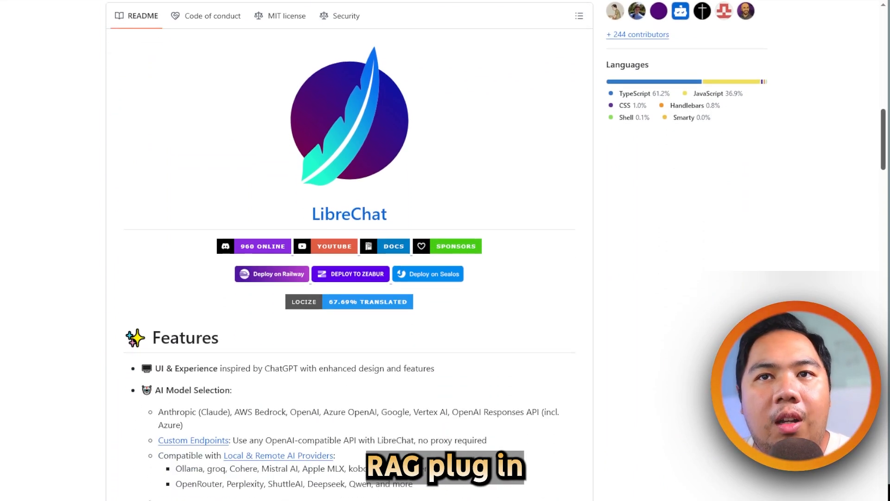
{"action": "scroll", "scroll_direction": "down", "scroll_amount": 3}
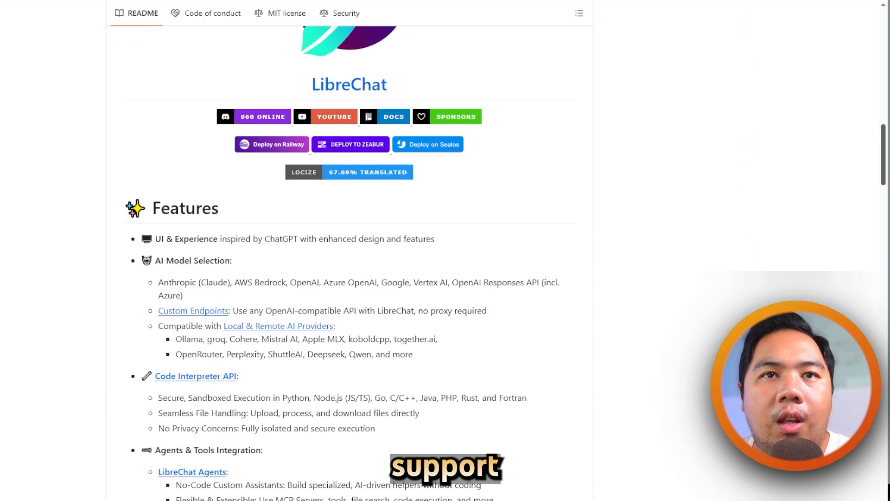
{"action": "scroll", "scroll_direction": "down", "scroll_amount": 3}
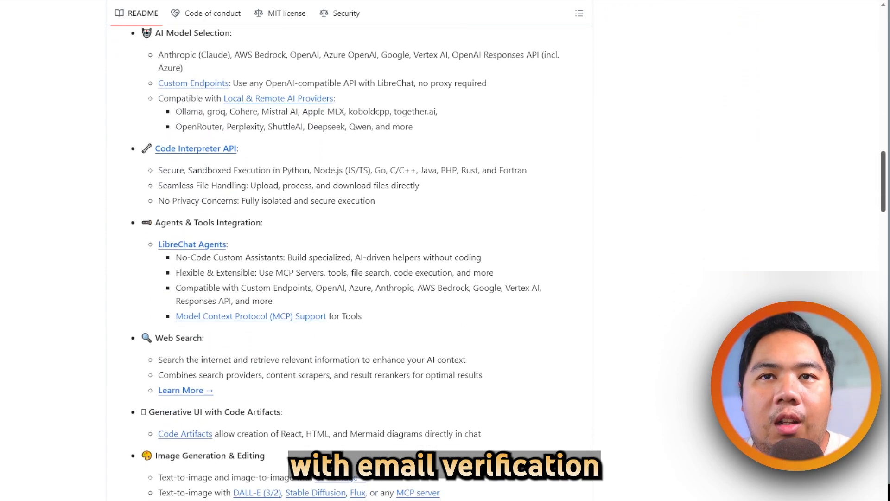
{"action": "scroll", "scroll_direction": "down", "scroll_amount": 3}
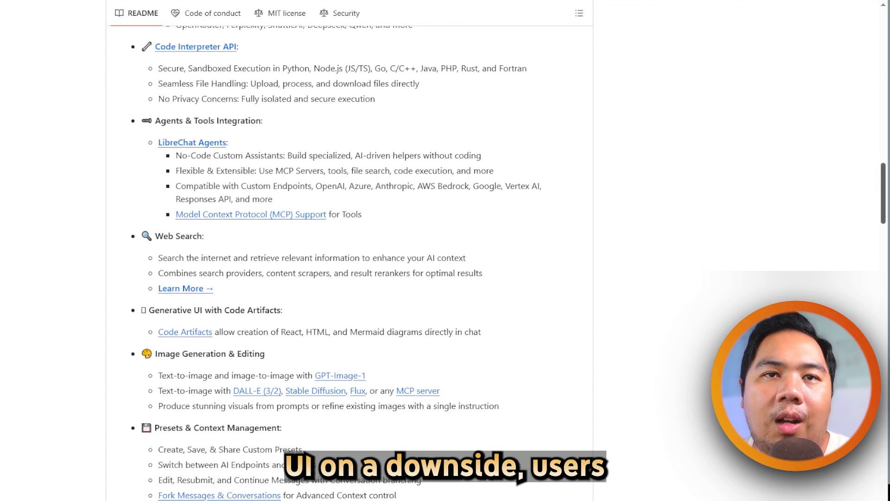
{"action": "scroll", "scroll_direction": "down", "scroll_amount": 3}
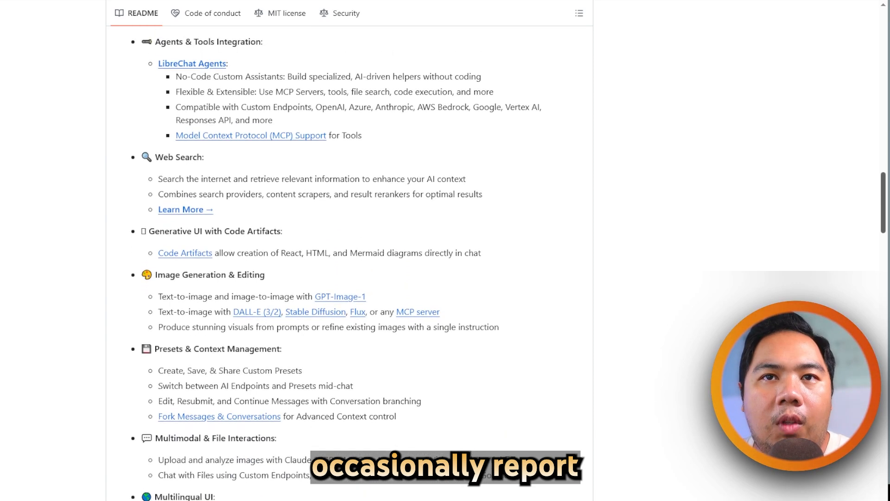
{"action": "scroll", "scroll_direction": "down", "scroll_amount": 3}
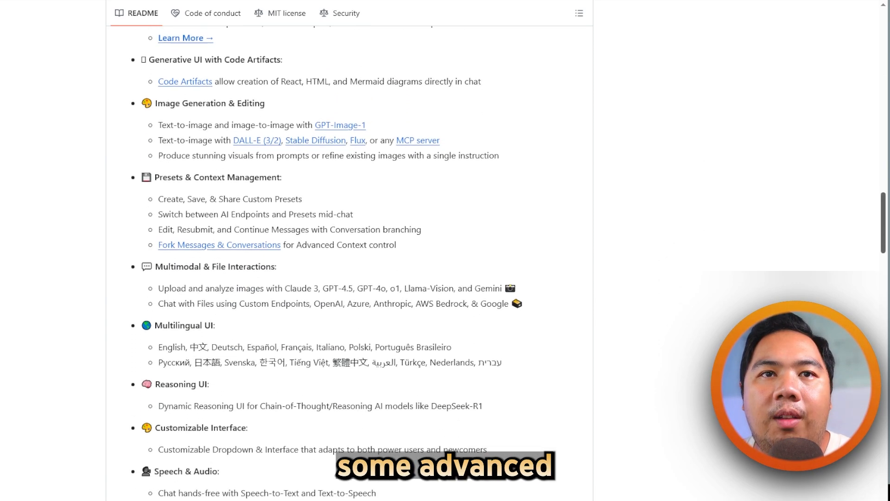
{"action": "scroll", "scroll_direction": "down", "scroll_amount": 3}
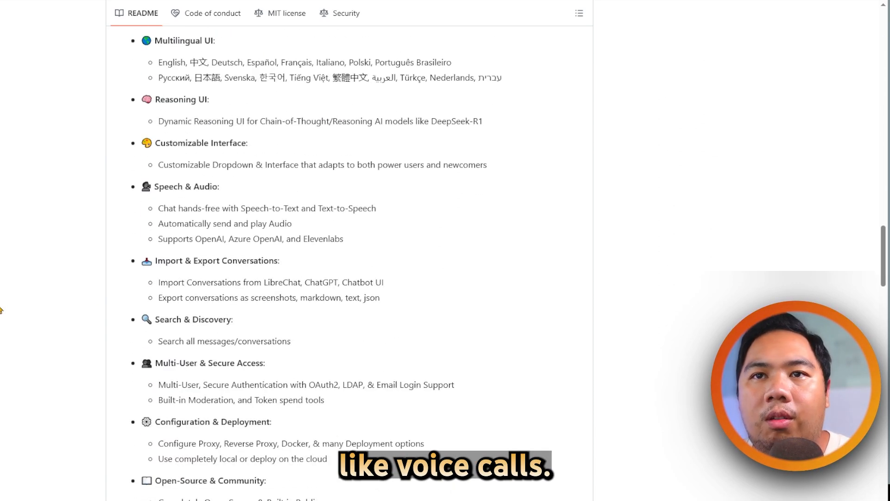